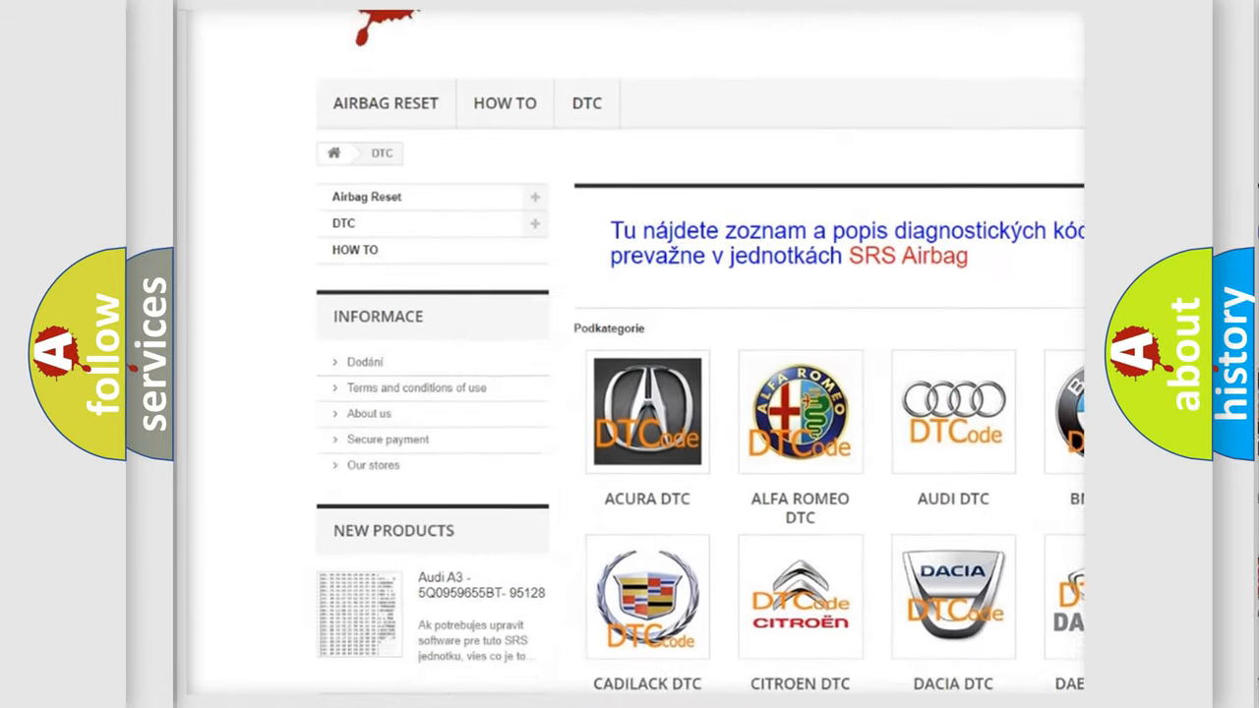
{"action": "scroll", "scroll_direction": "down", "scroll_amount": 3}
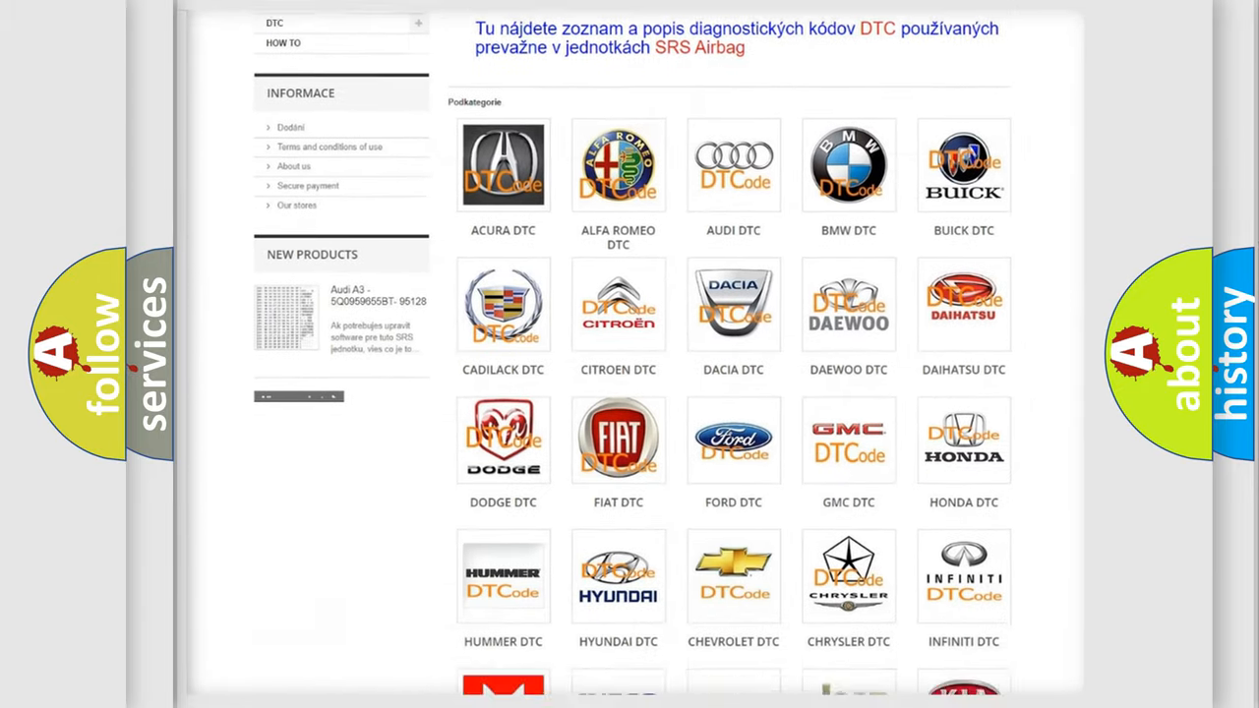
{"action": "scroll", "scroll_direction": "down", "scroll_amount": 3}
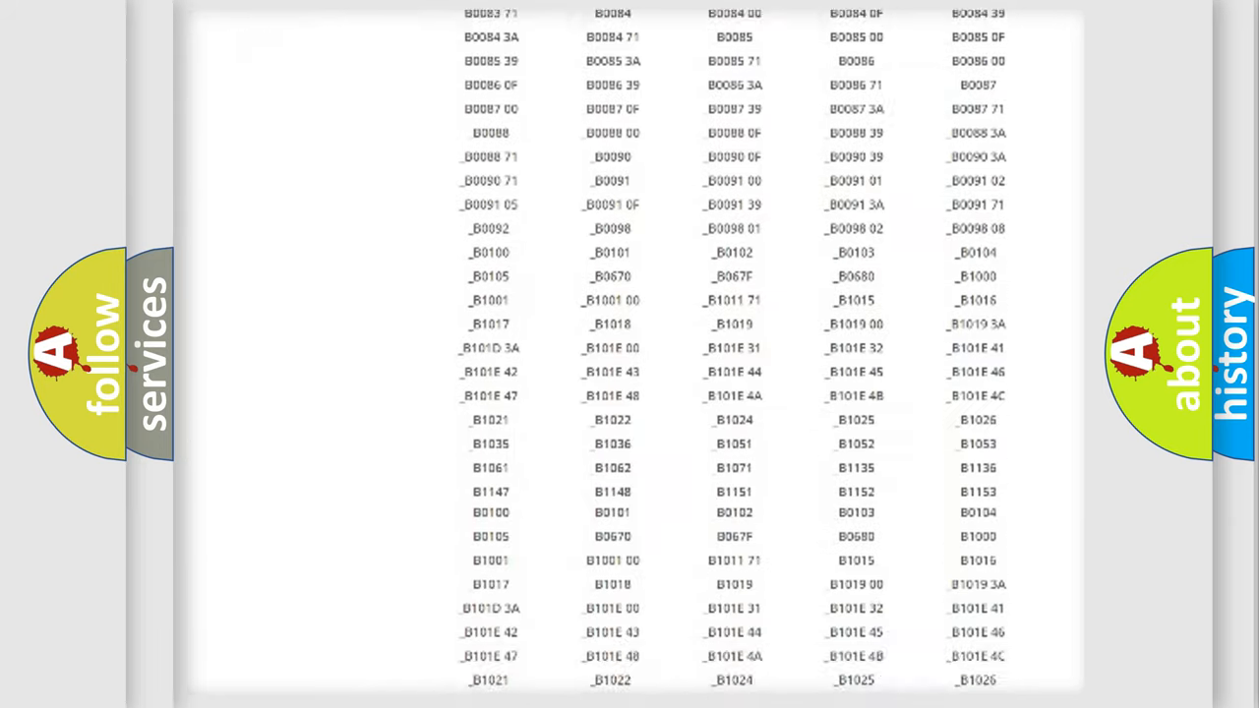
{"action": "scroll", "scroll_direction": "down", "scroll_amount": 3}
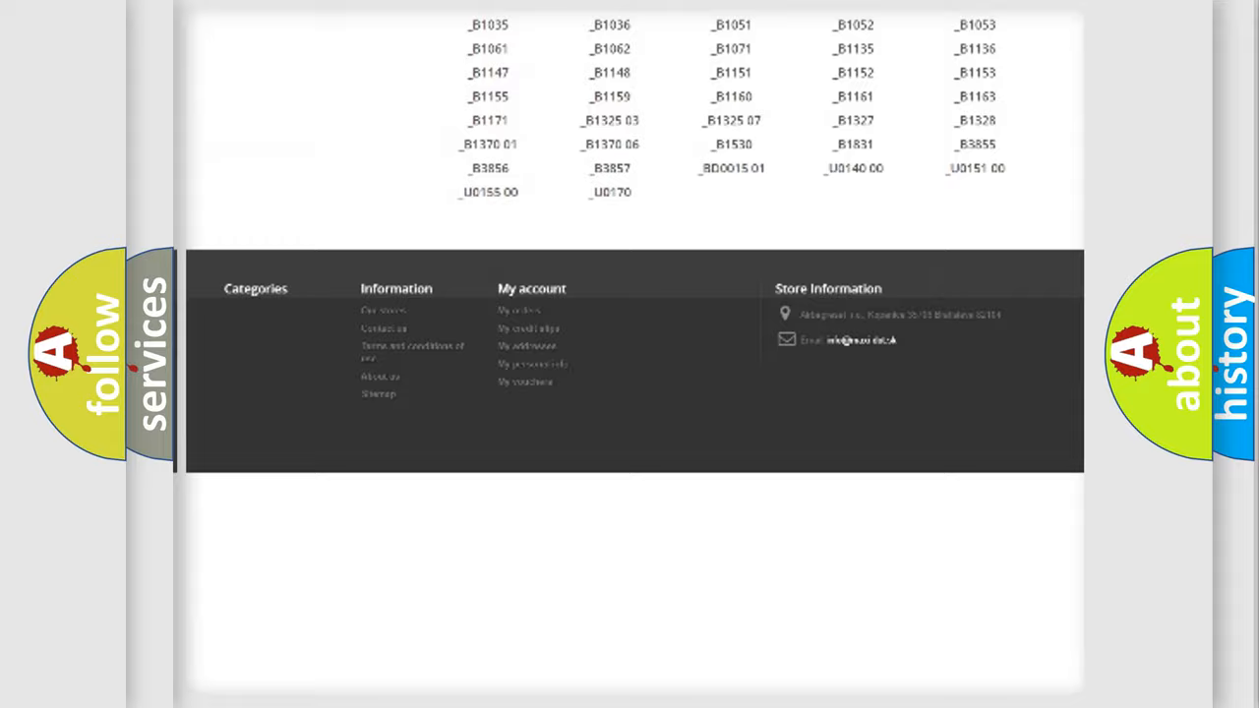
{"action": "scroll", "scroll_direction": "up", "scroll_amount": 3}
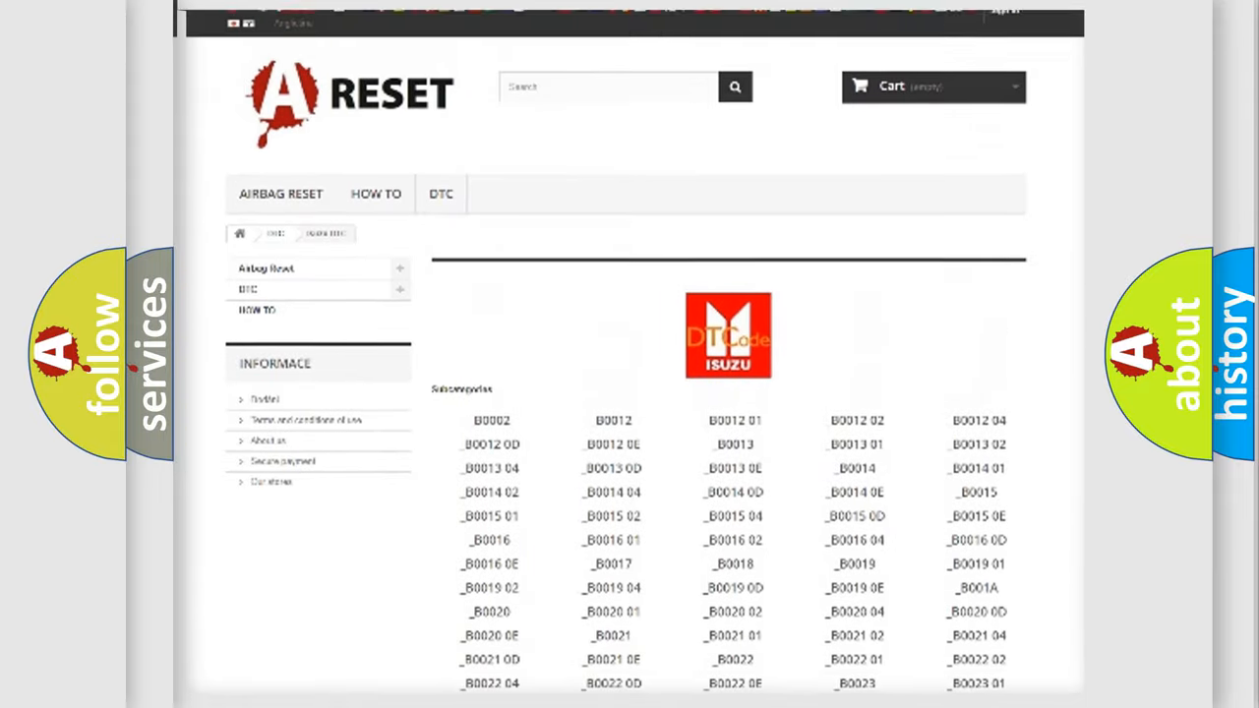